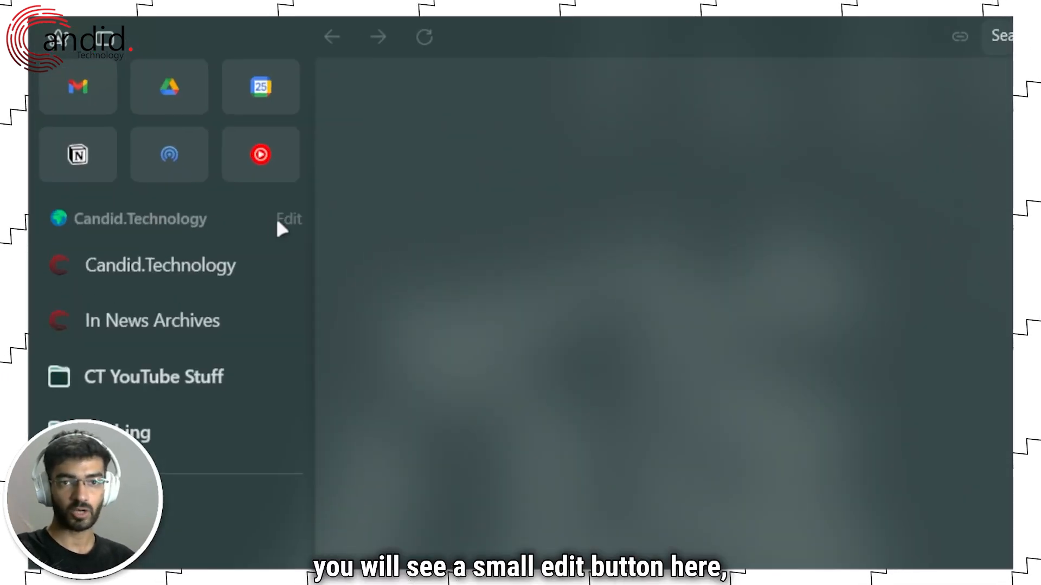
- Reach Edit Theme Color… for the Candid.Technology space from its options menu
click(289, 219)
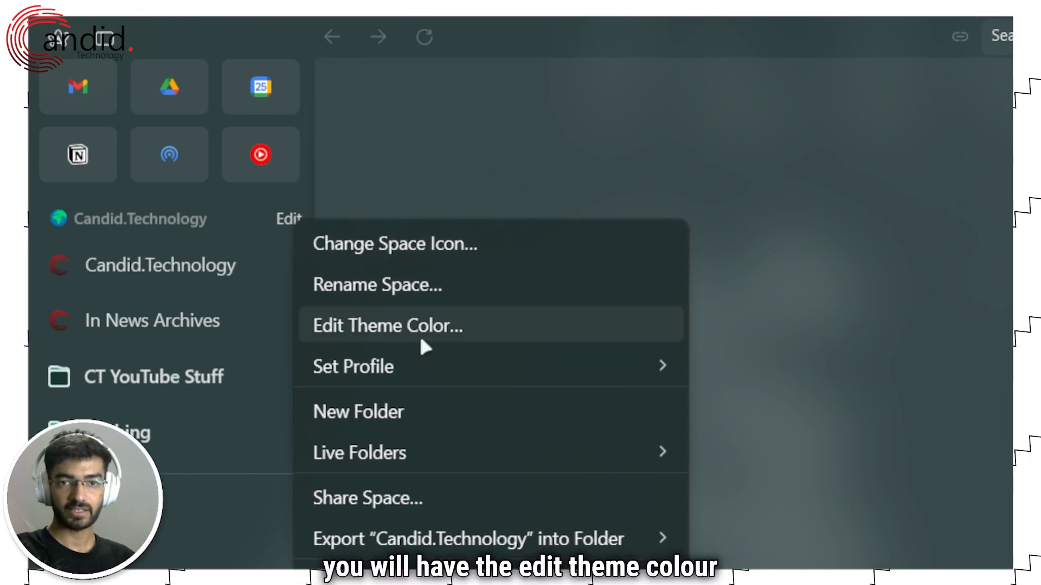
click(387, 325)
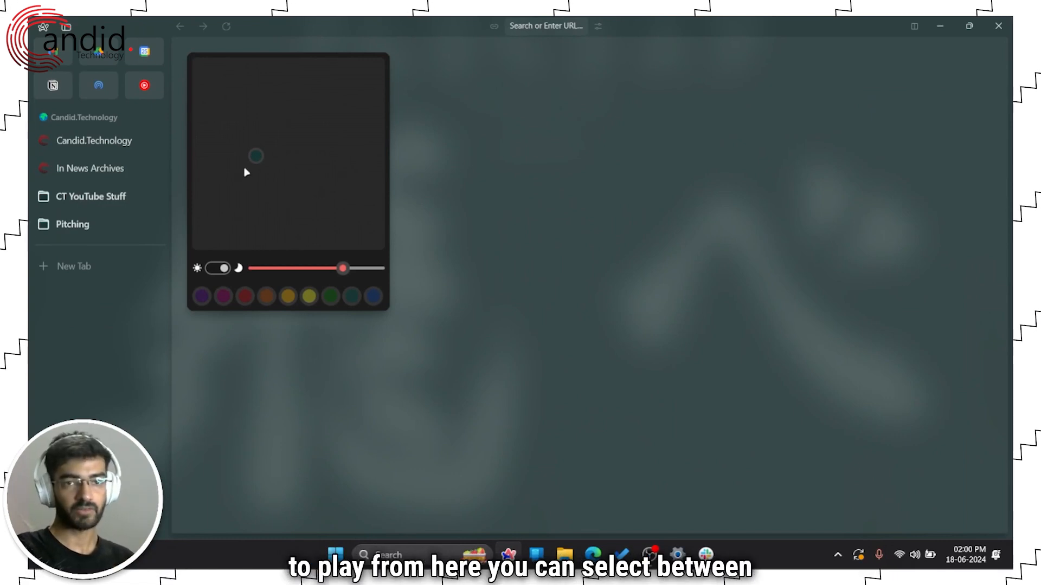
- Tint the space with preset swatches, settling on the green preset
click(218, 268)
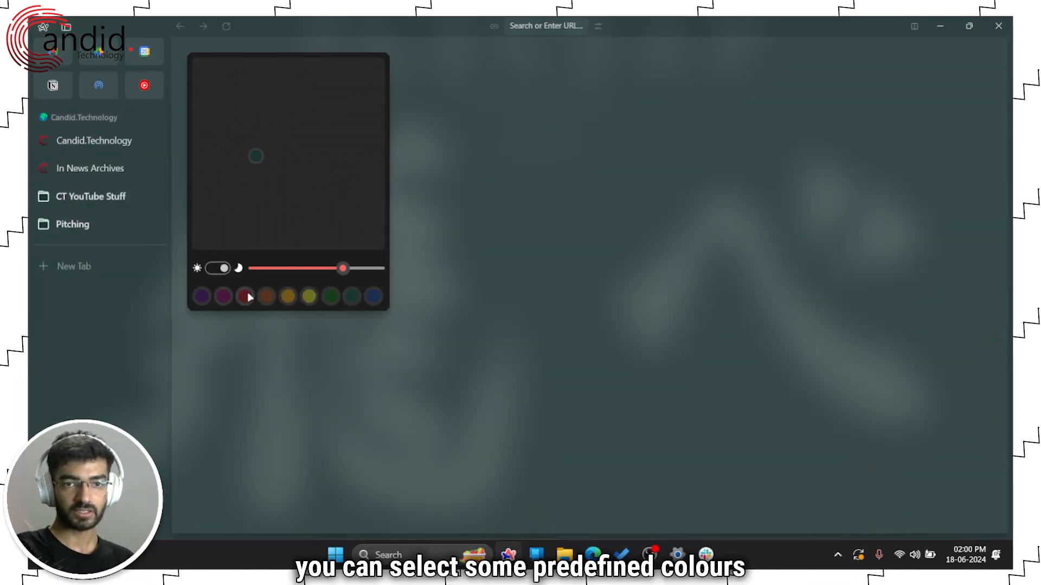
click(308, 297)
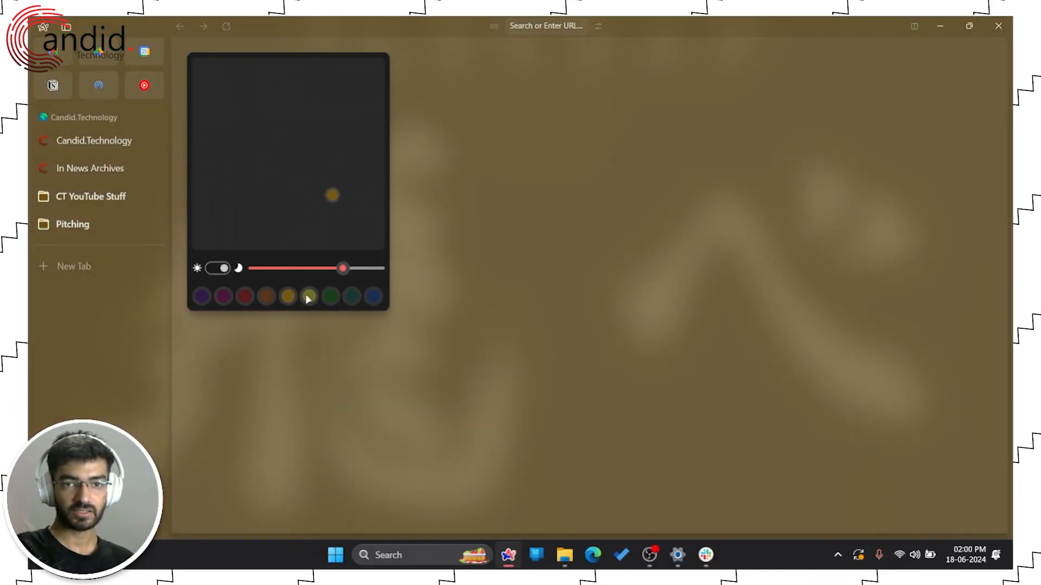
click(330, 297)
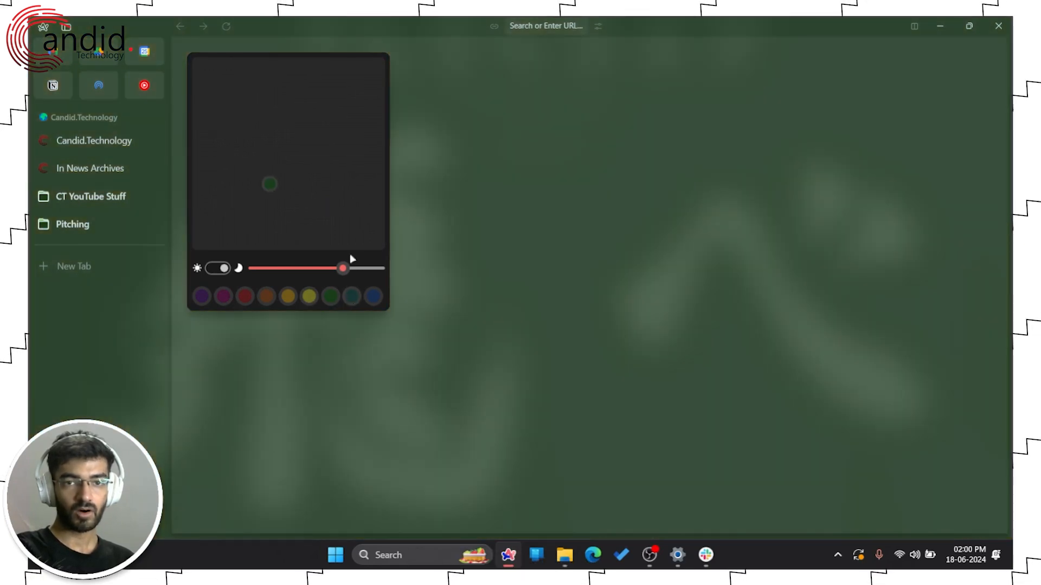
- Vary the luminosity, shifting the green toward an olive-yellow tint at slightly lower luminosity
drag(342, 268, 254, 268)
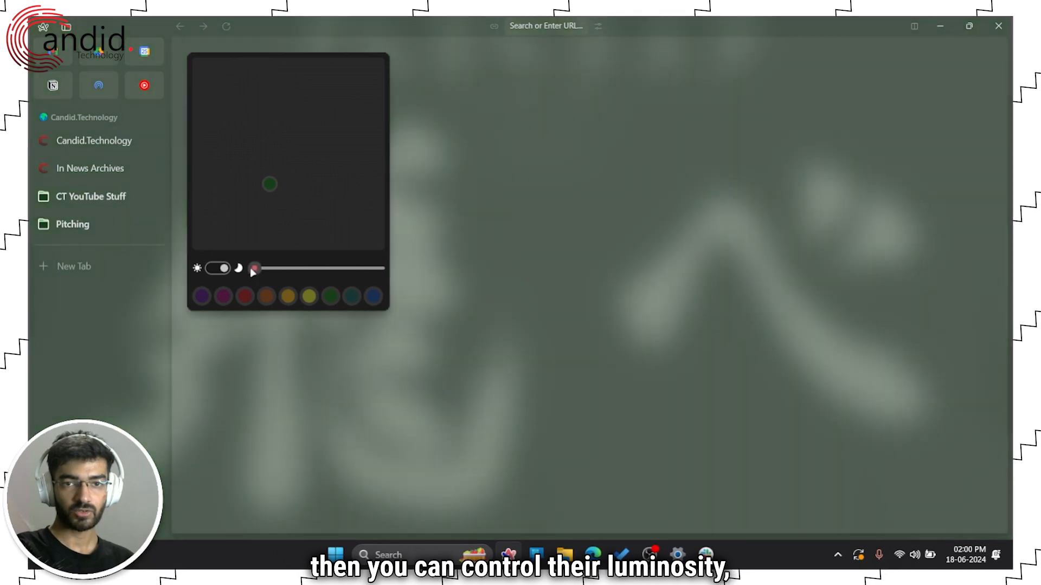
drag(254, 268, 338, 268)
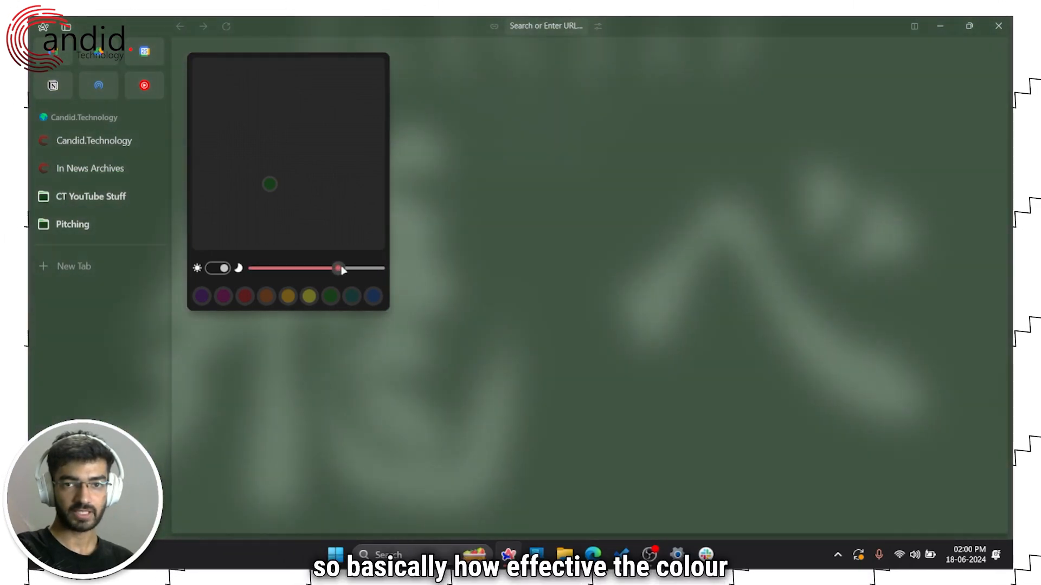
drag(338, 268, 343, 267)
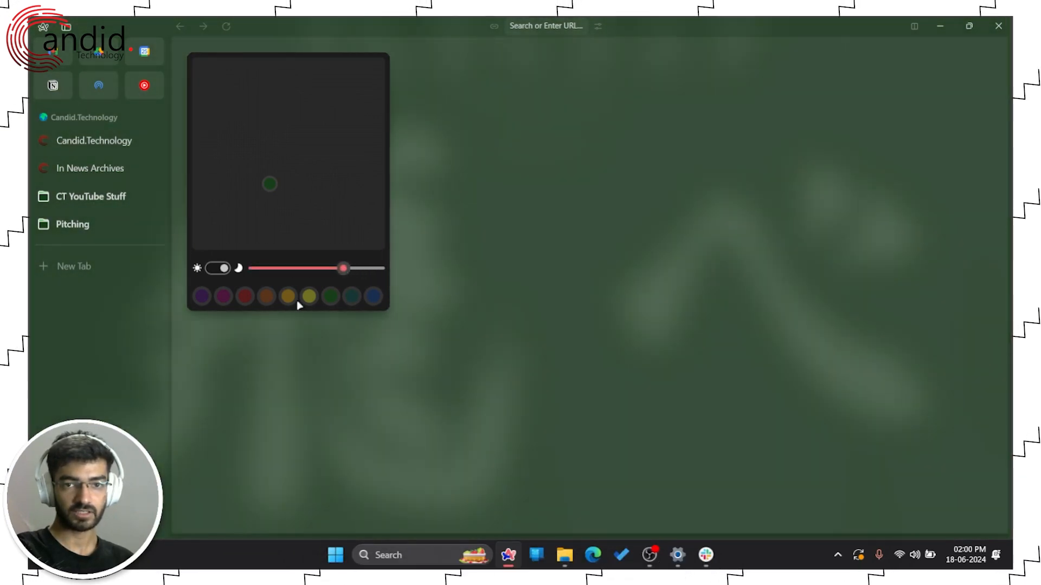
drag(344, 268, 332, 268)
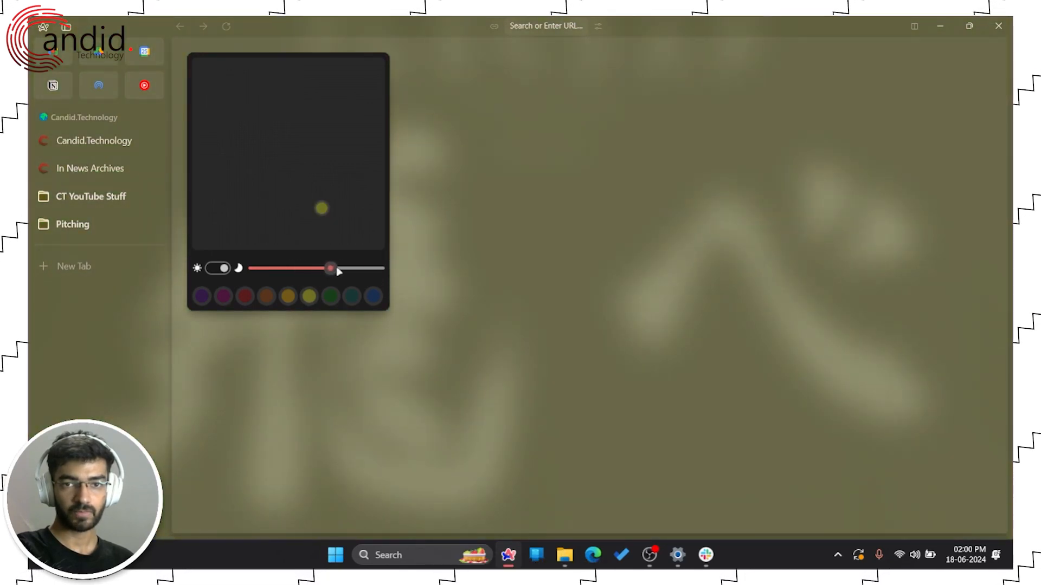
drag(331, 267, 322, 268)
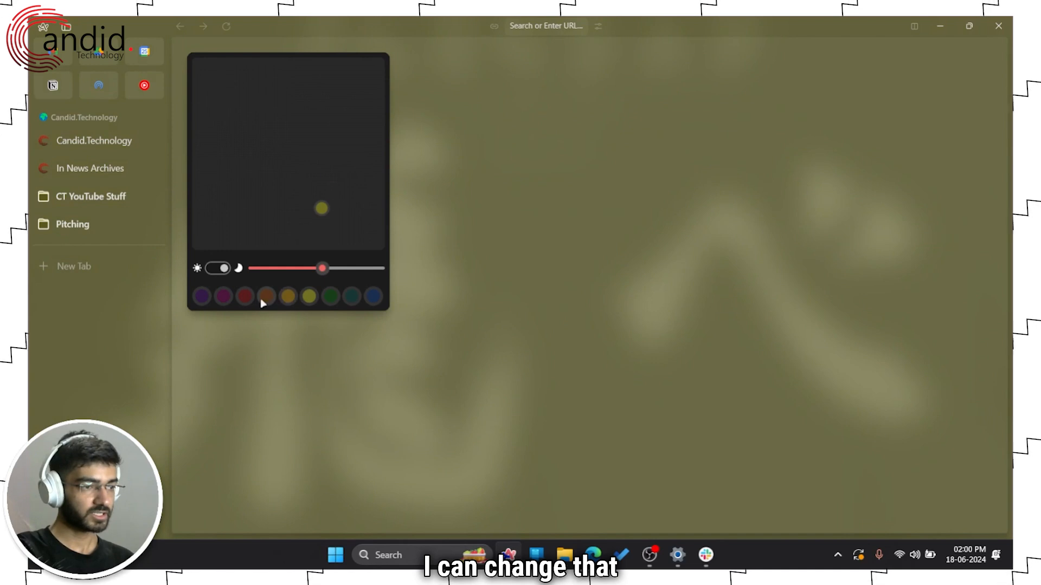
click(330, 297)
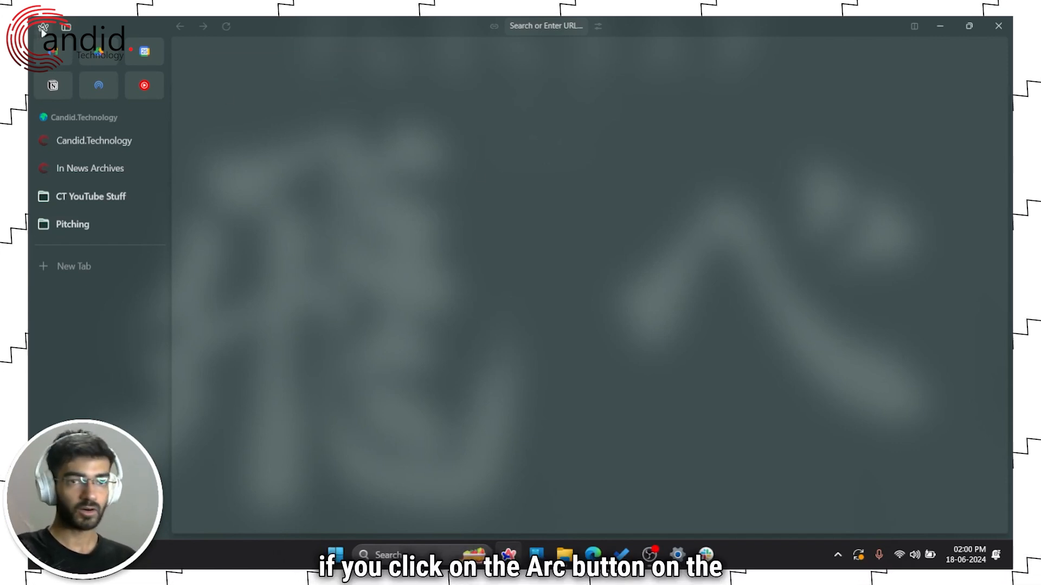
- Reach the Appearance section of Arc Settings showing Window backdrop set to Acrylic
click(40, 31)
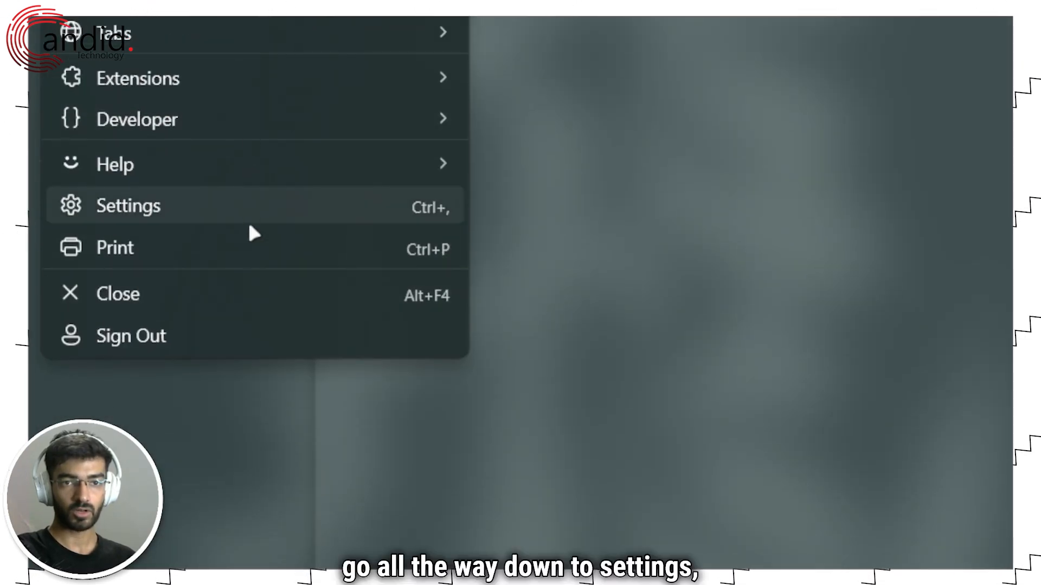
click(128, 206)
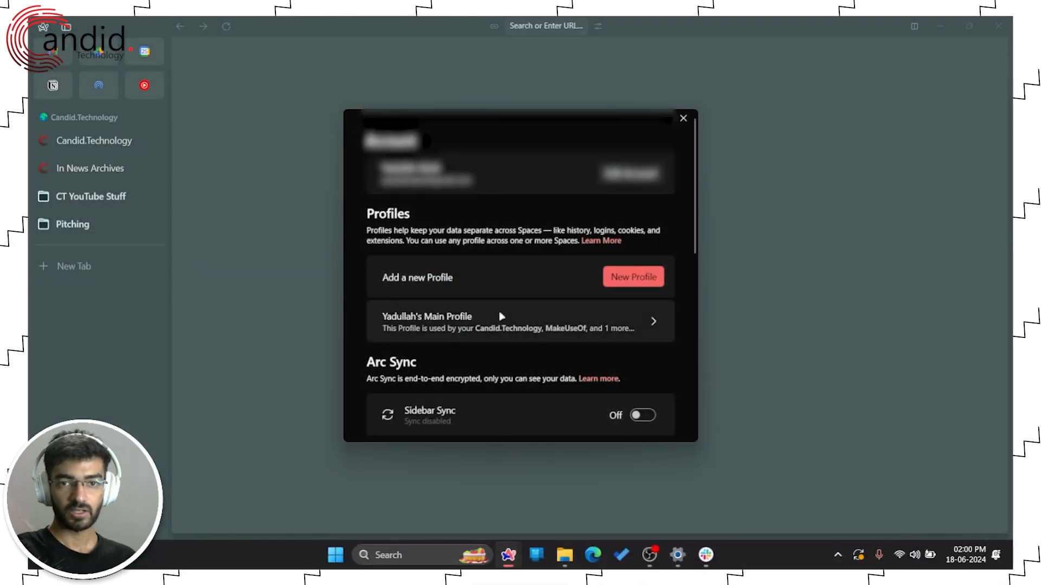
scroll(down, 3)
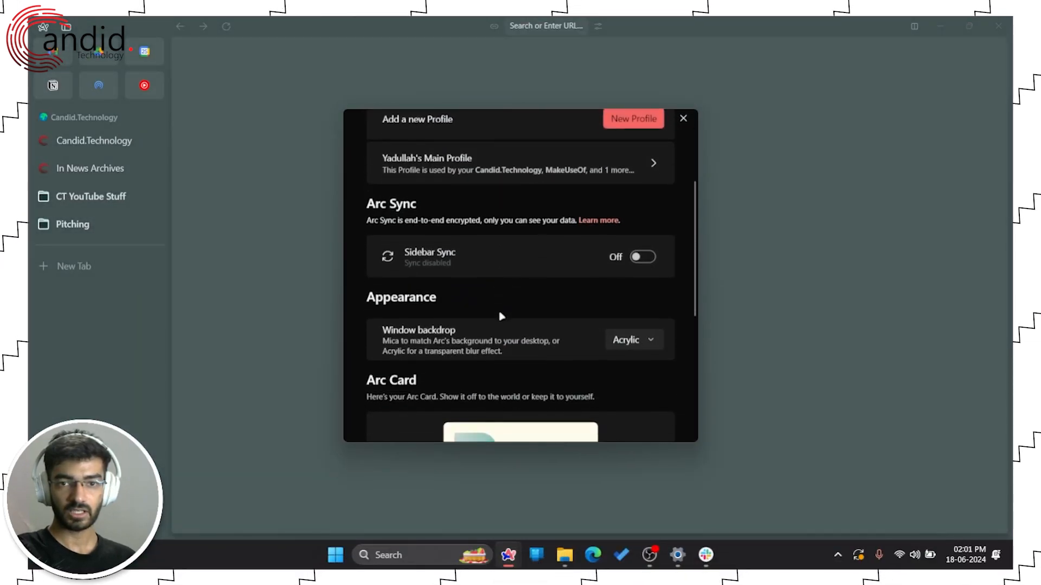
scroll(down, 3)
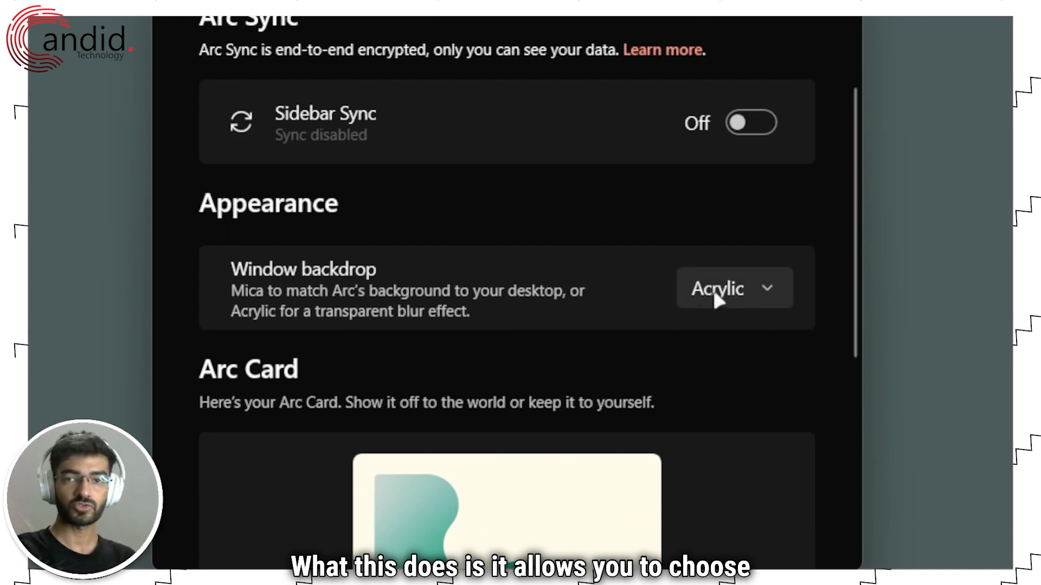
- Set Window backdrop to Mica (default), then return it to Acrylic
click(734, 288)
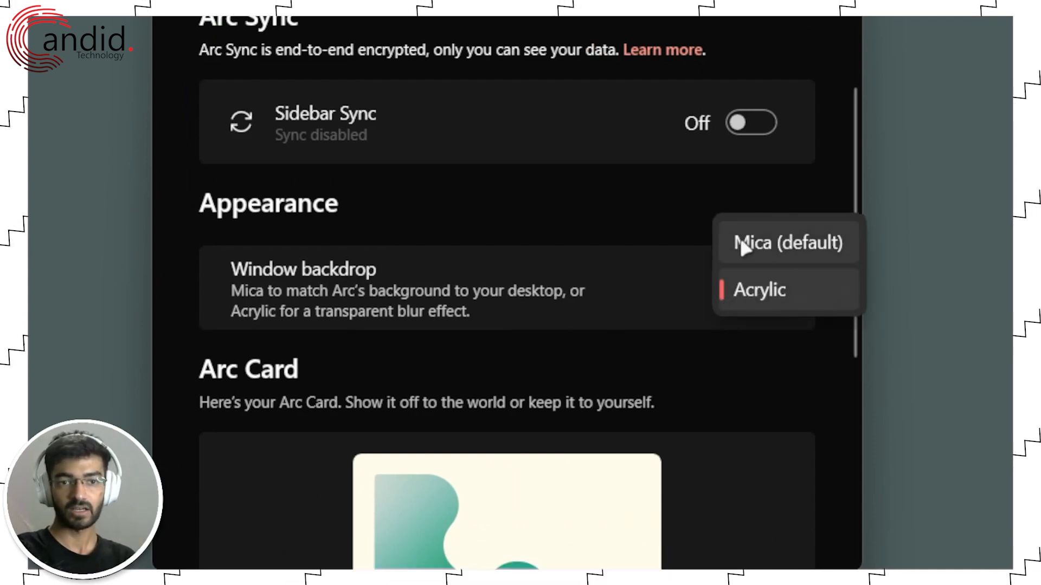
click(787, 242)
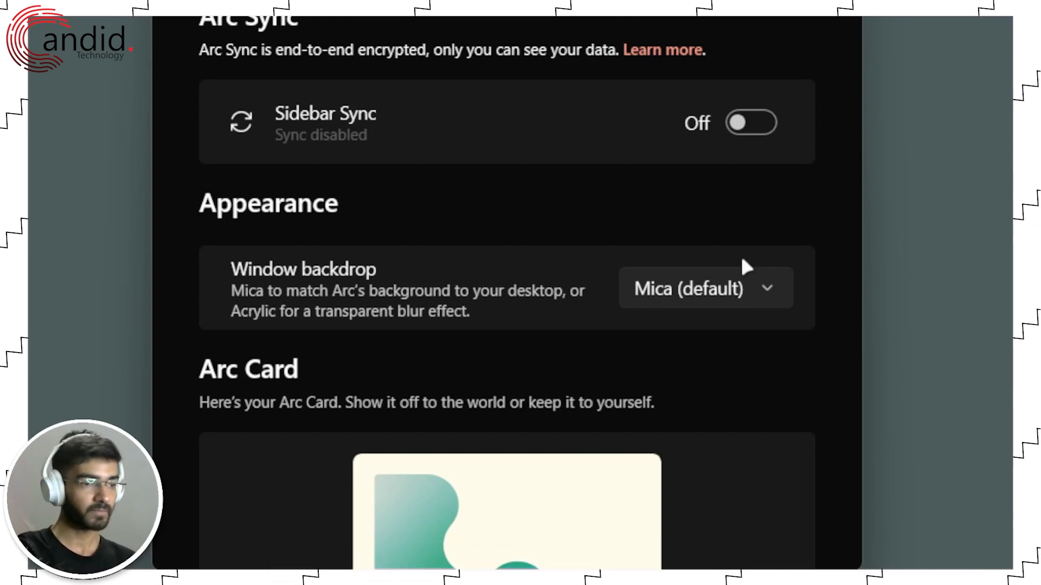
click(704, 288)
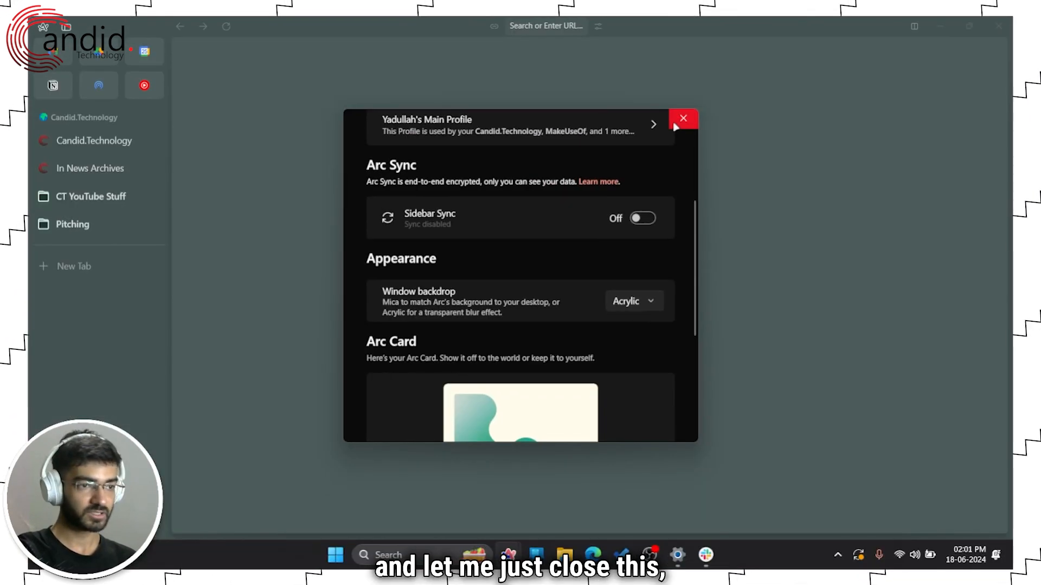
- Dismiss Settings, leaving the browser showing its translucent Acrylic backdrop
click(682, 118)
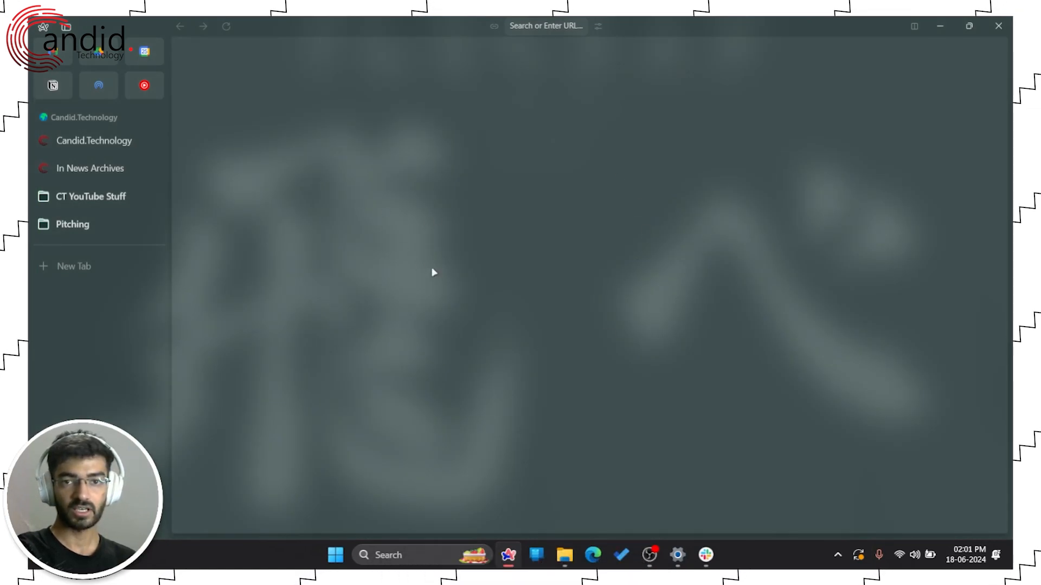
mouse_move(565, 288)
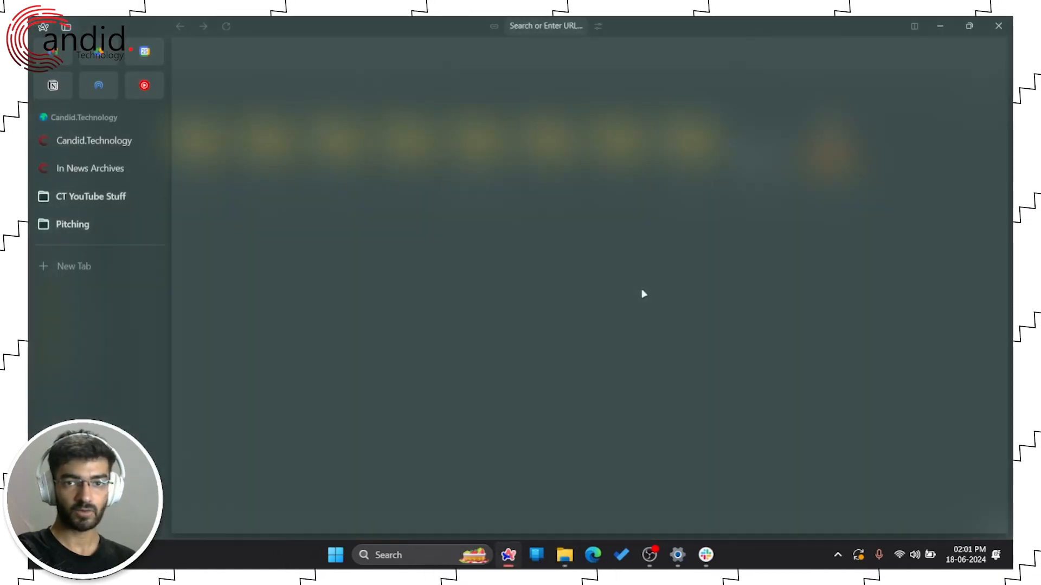
mouse_move(999, 26)
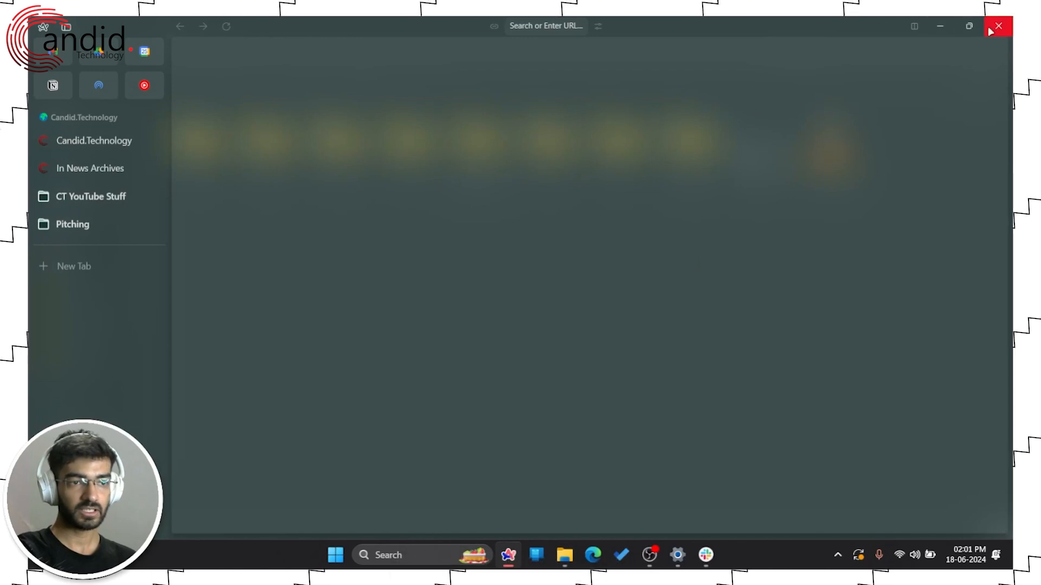
click(563, 556)
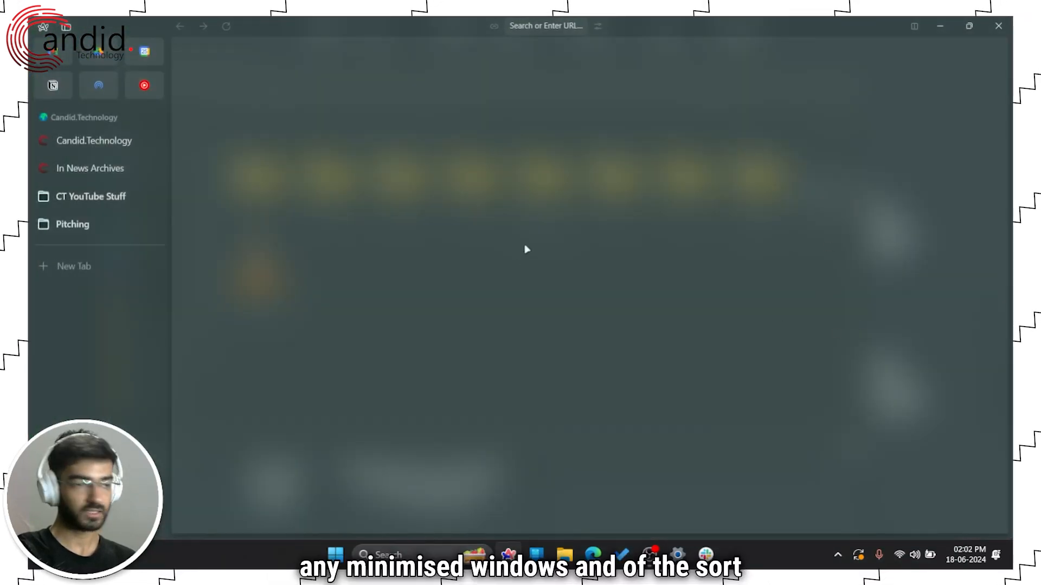
click(64, 26)
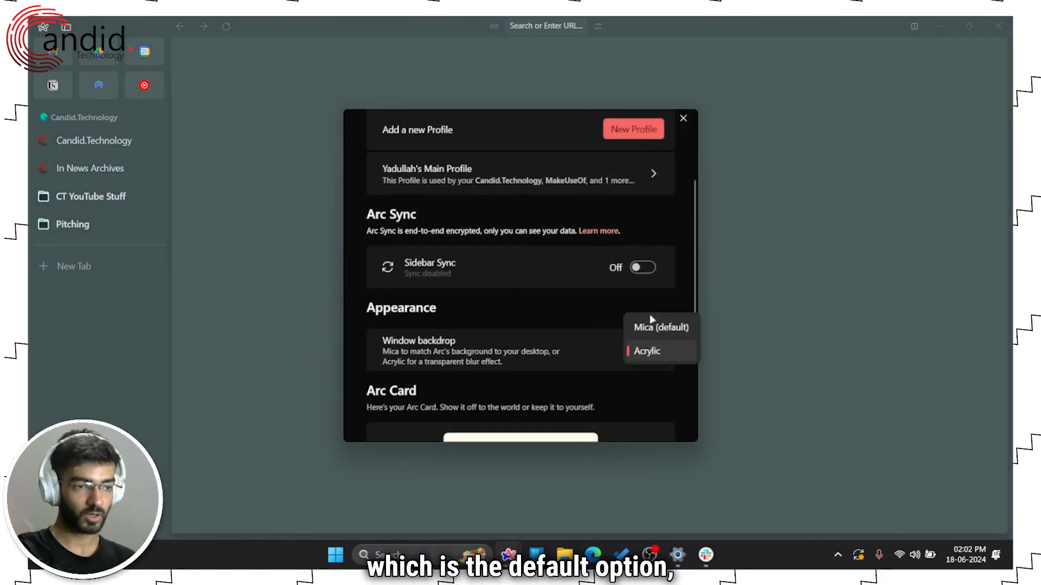
click(683, 118)
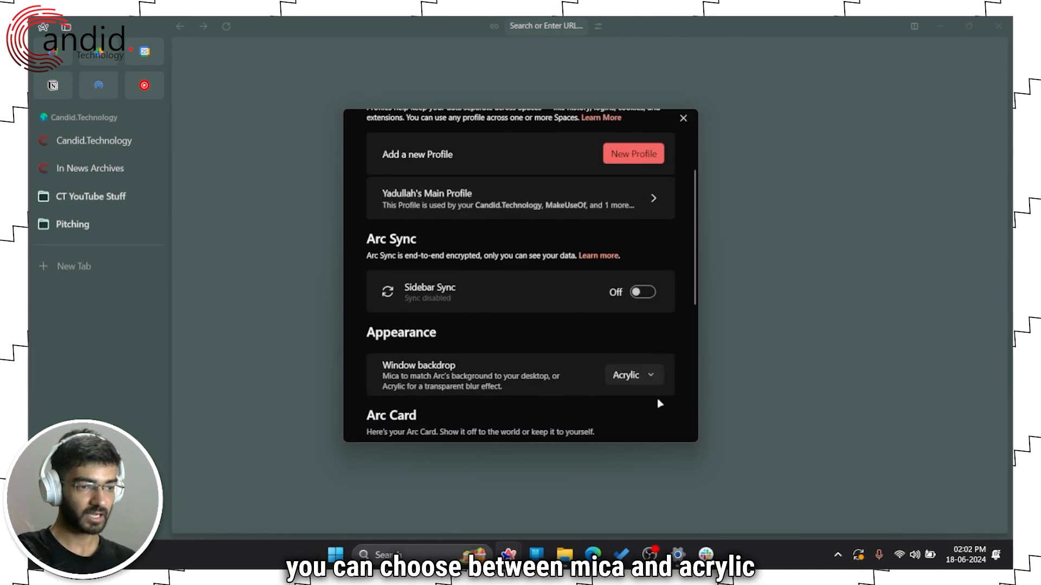
click(683, 118)
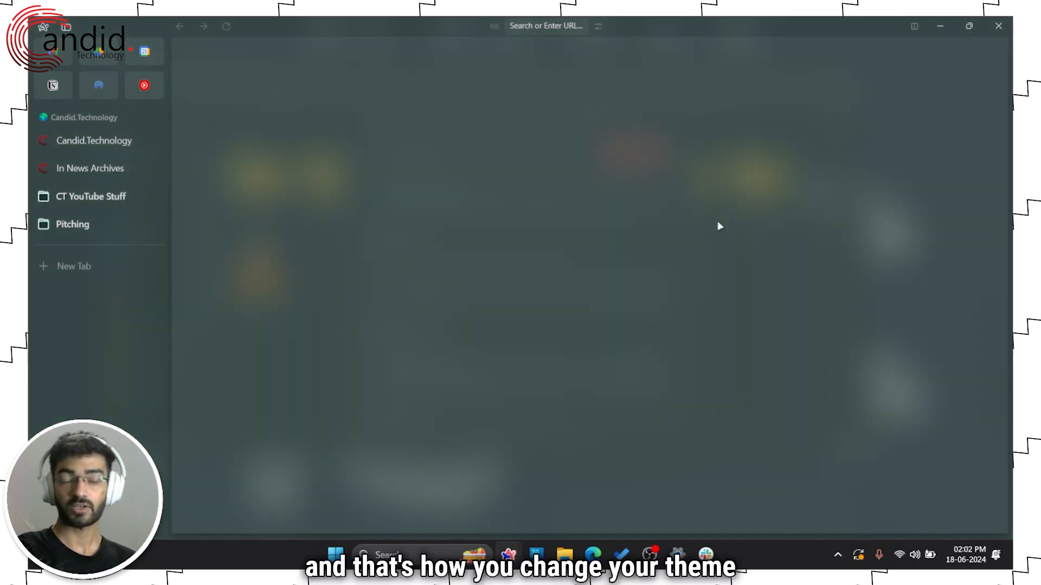